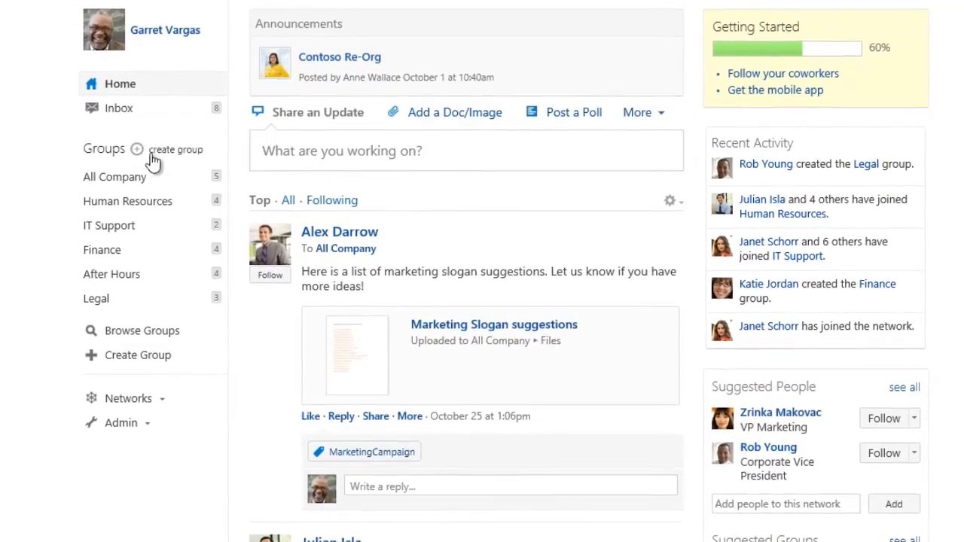
Start a new public group named 'New Hires' with a description about connecting new hires, mentors and best practice docs
click(175, 149)
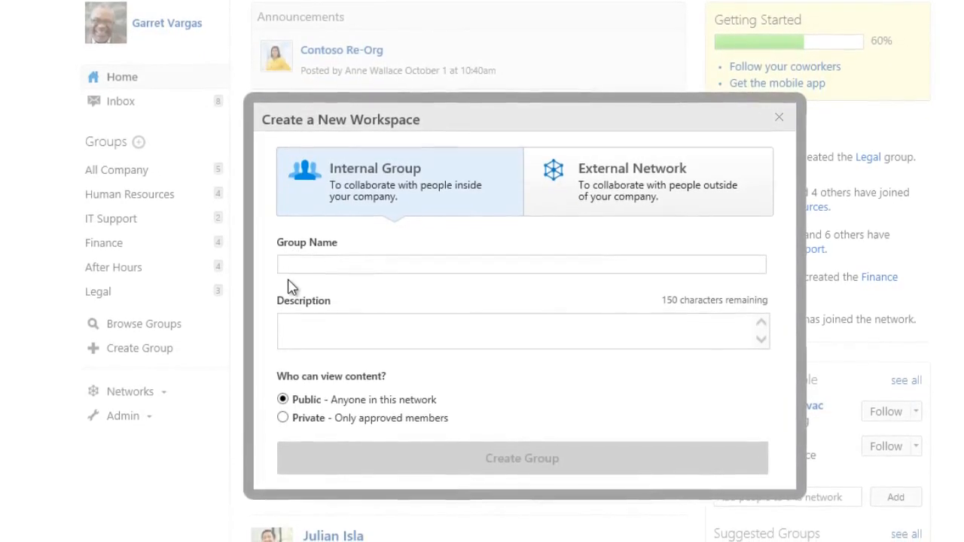
text(New Hires)
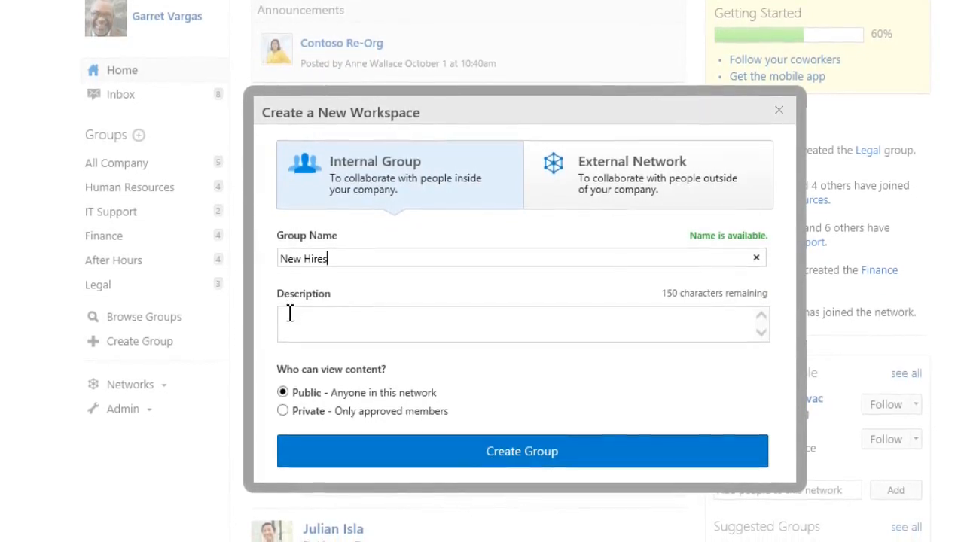
text(This group is a great place for new employees to connect with other new)
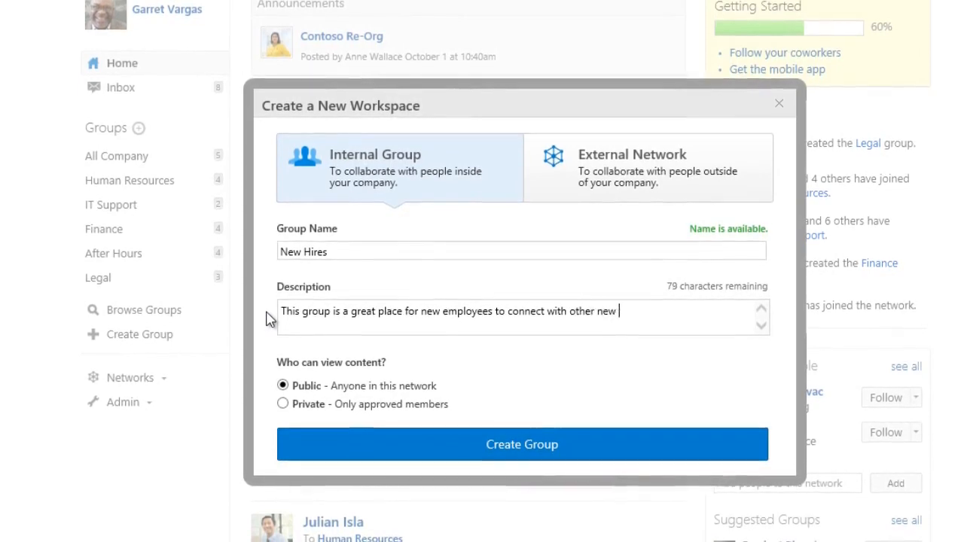
text(hires, mentors, and best practice documents.)
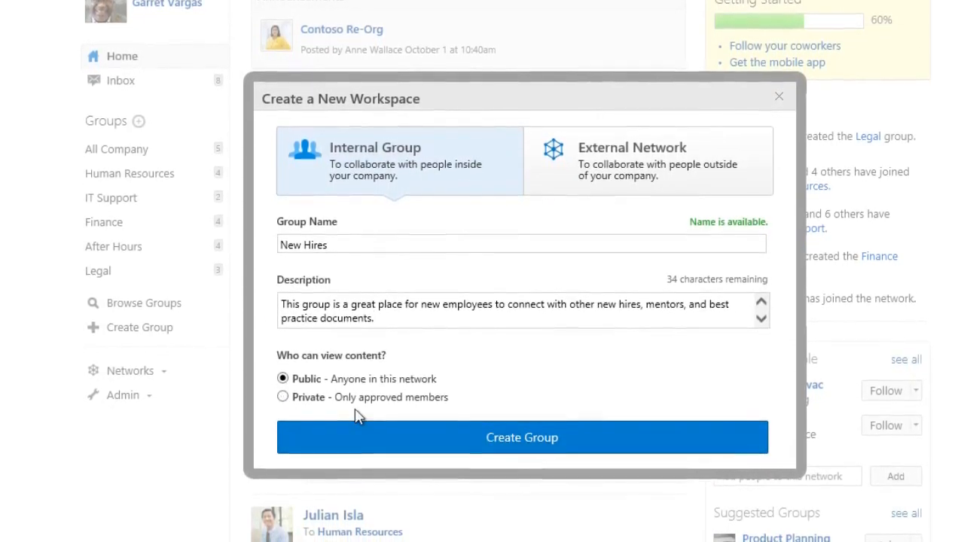
Create the New Hires group and add Molly Dempsey, the Product Manager, as a member
click(521, 437)
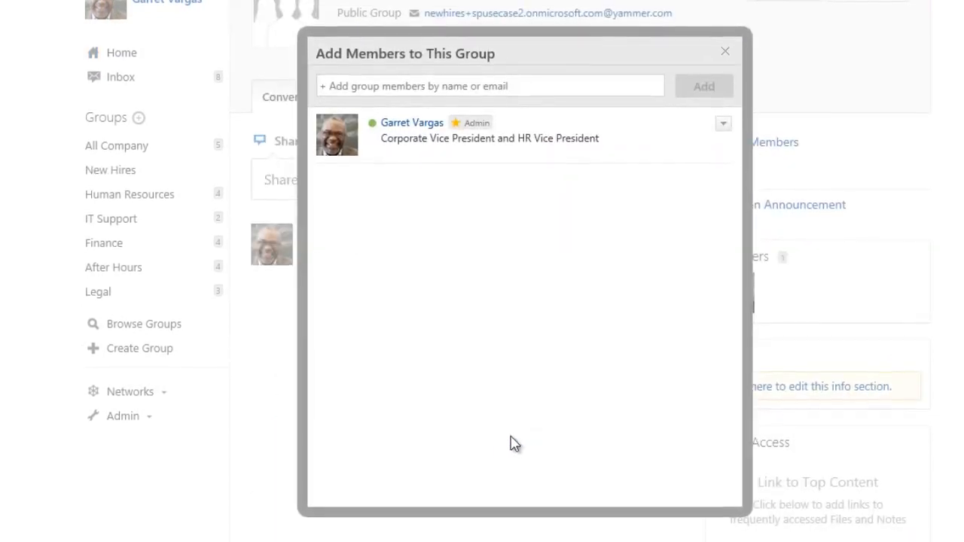
click(489, 84)
text(Molly Dempsey)
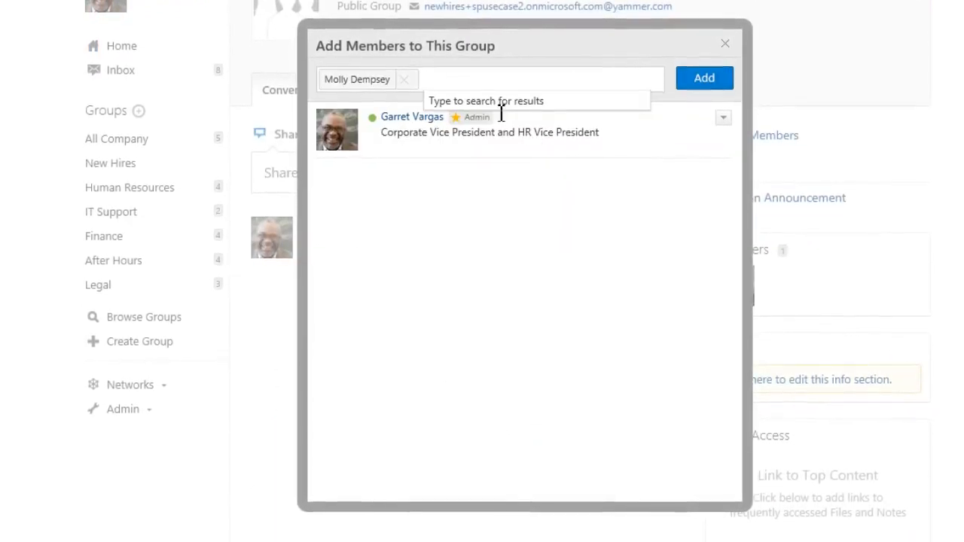
click(703, 79)
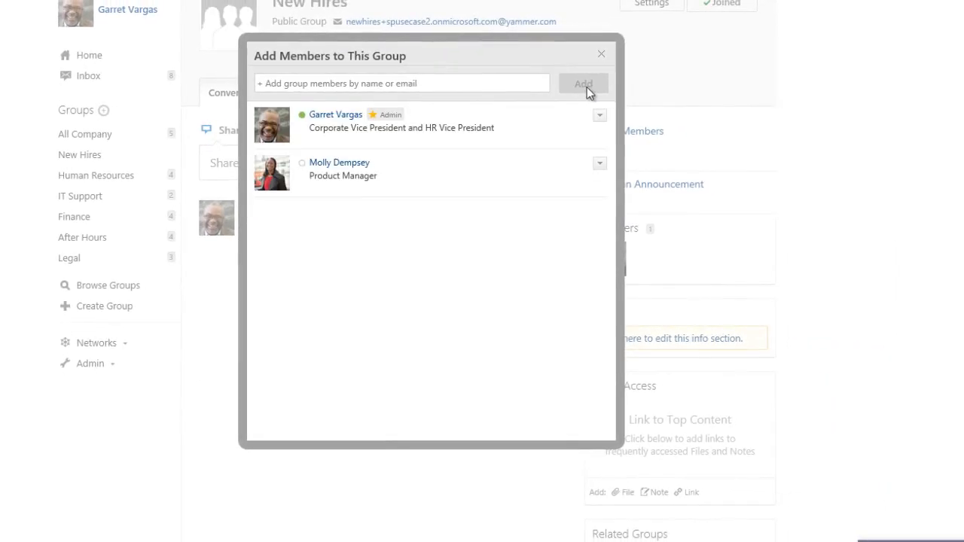
click(600, 54)
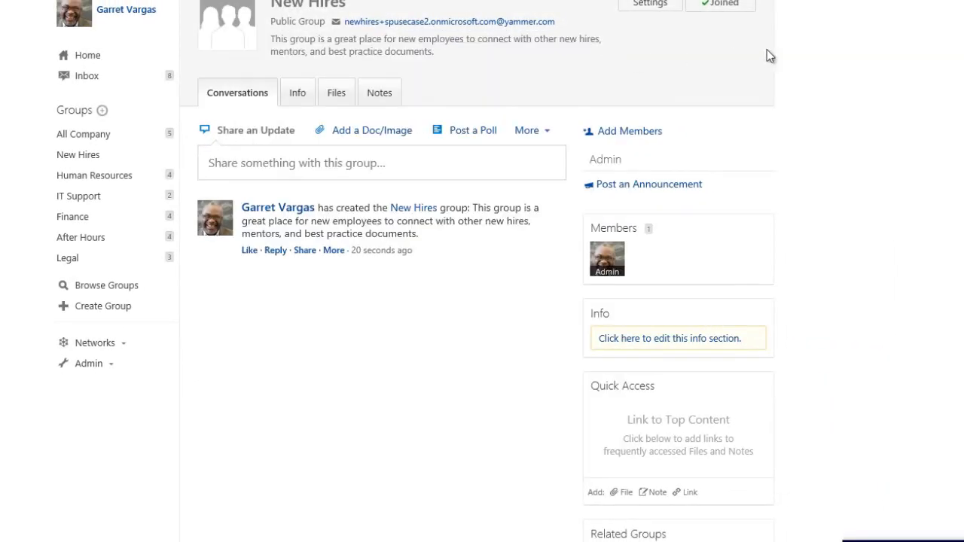
Search 'human' under Related Groups to link Human Resources to New Hires
scroll(down, 3)
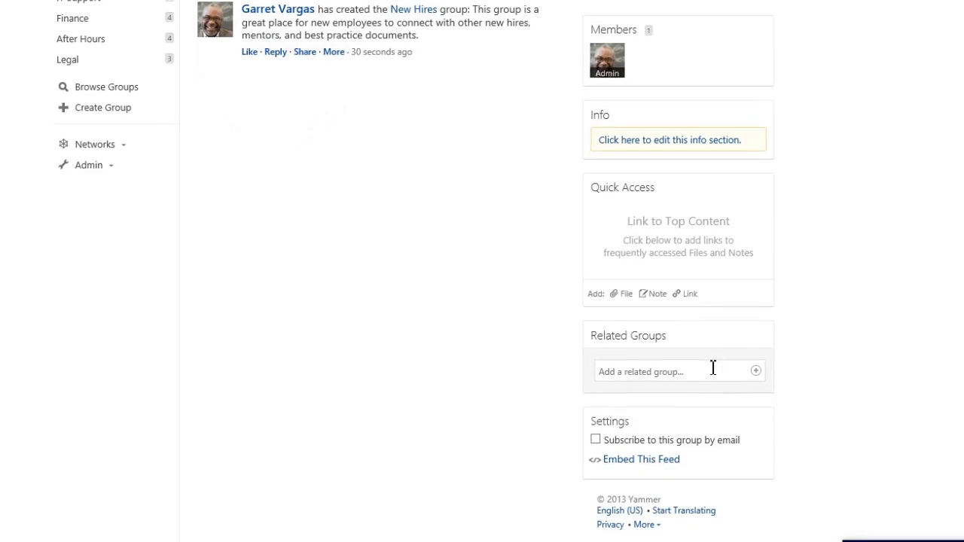
text(human)
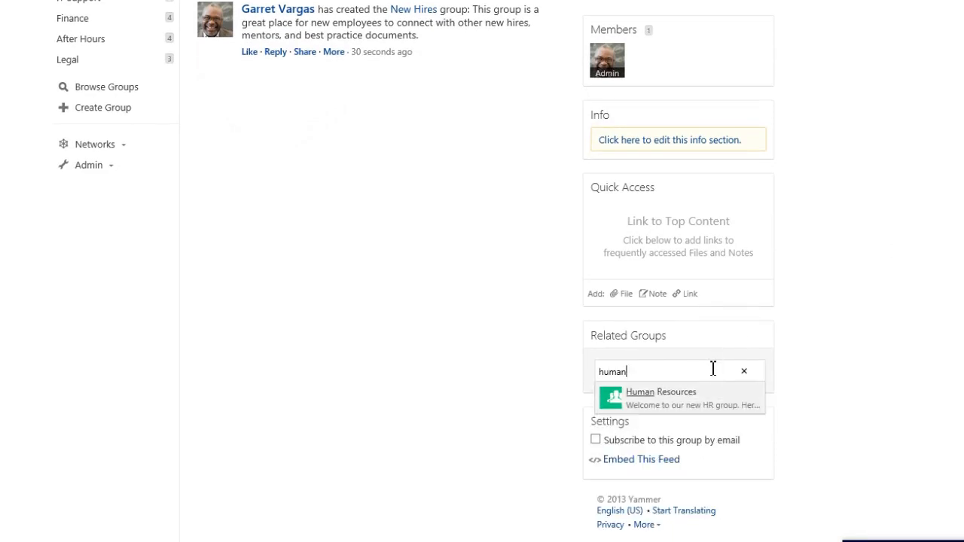
mouse_move(705, 398)
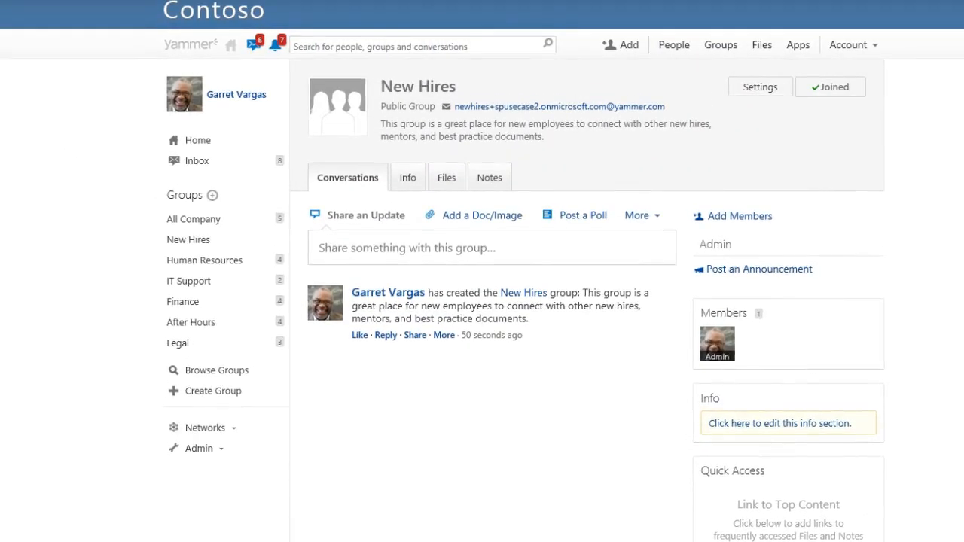
Upload Employee Handbook.docx from the computer as a post in the New Hires group
click(482, 217)
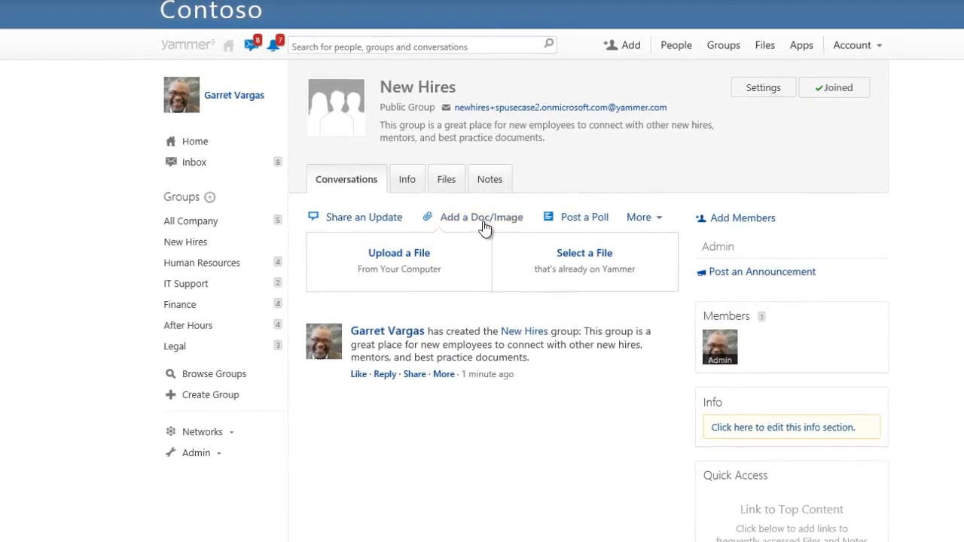
click(397, 253)
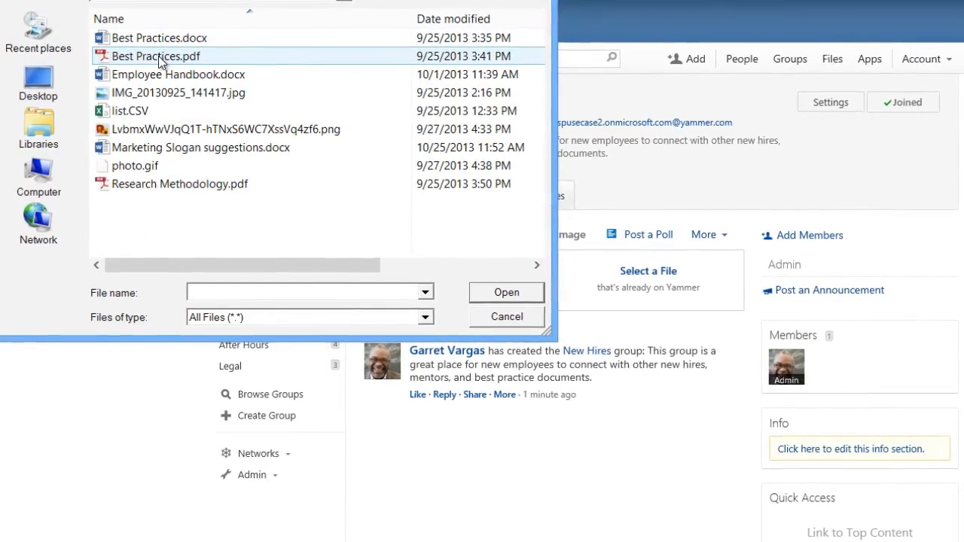
click(178, 72)
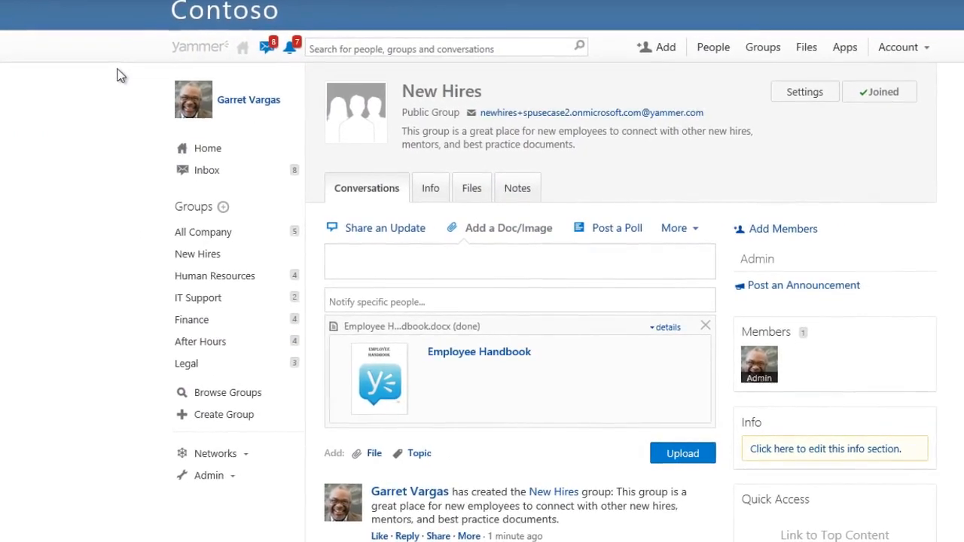
click(683, 456)
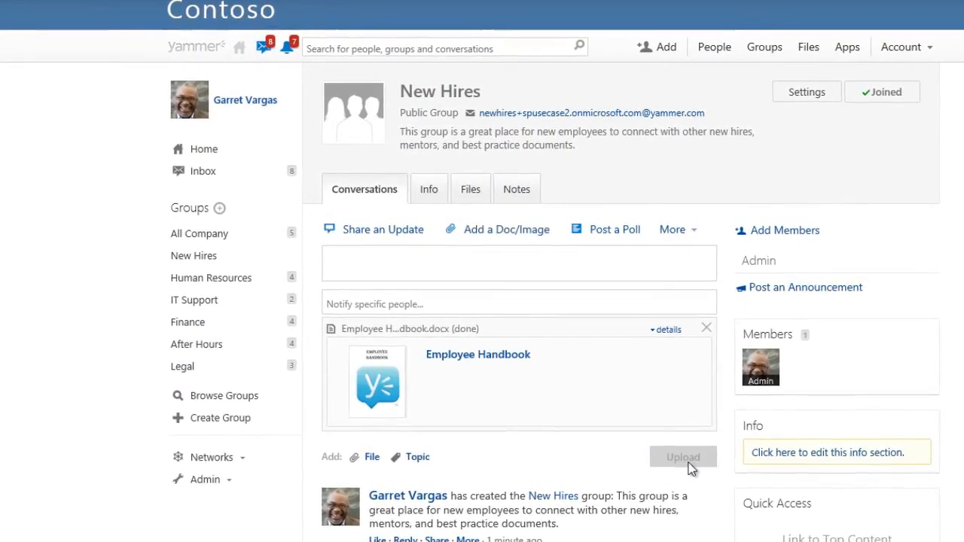
click(682, 456)
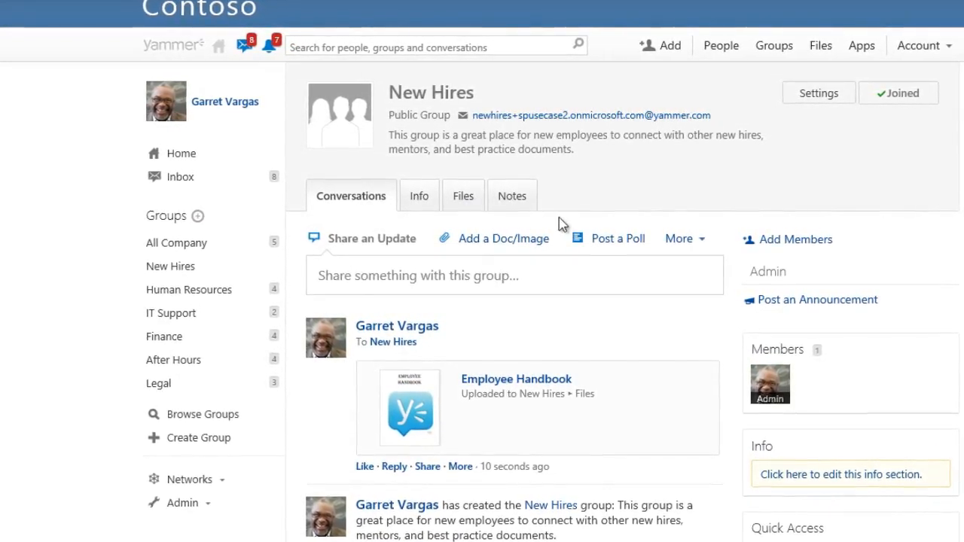
Publish an onboarding-duration poll with answers Too long, Perfect and Too short
click(618, 238)
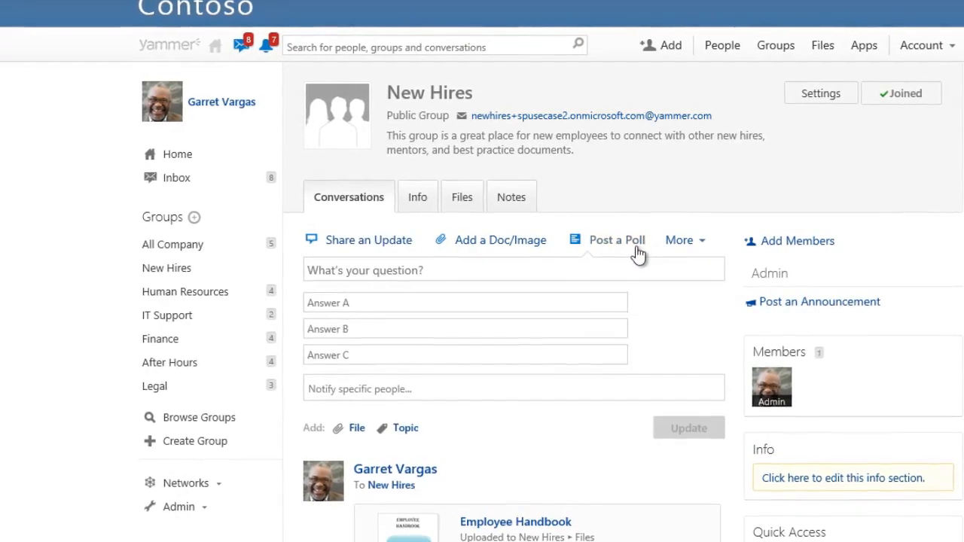
text(Choose 1 among the following to rate employee onboar)
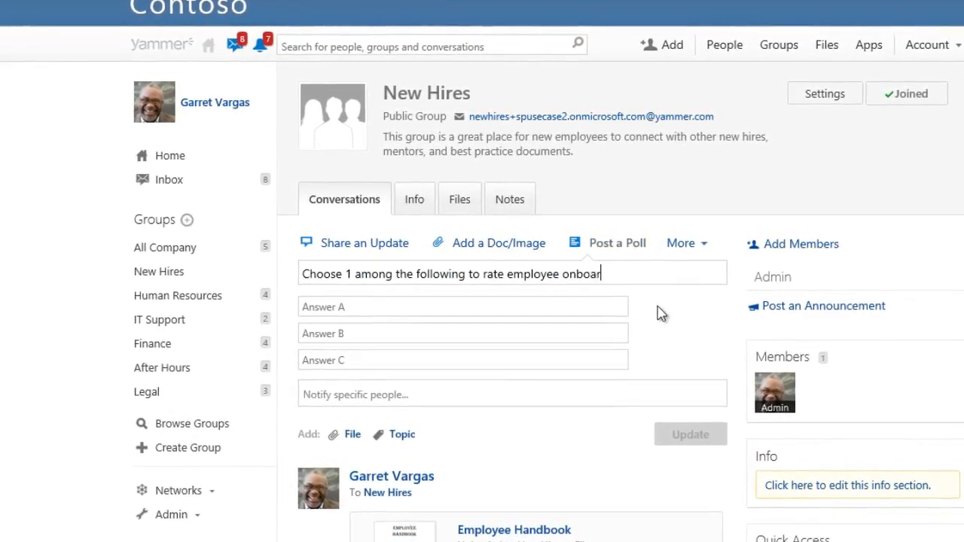
text(Too long)
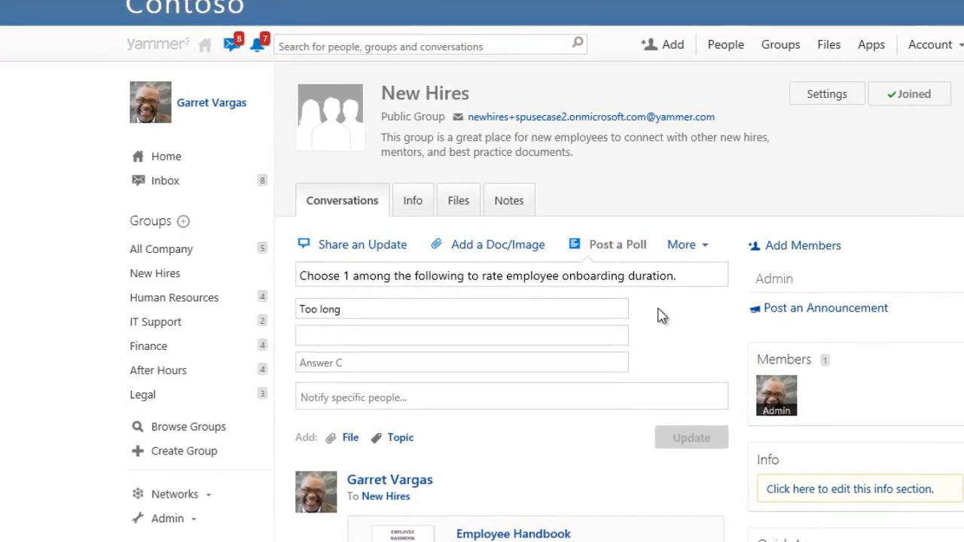
text(Too short)
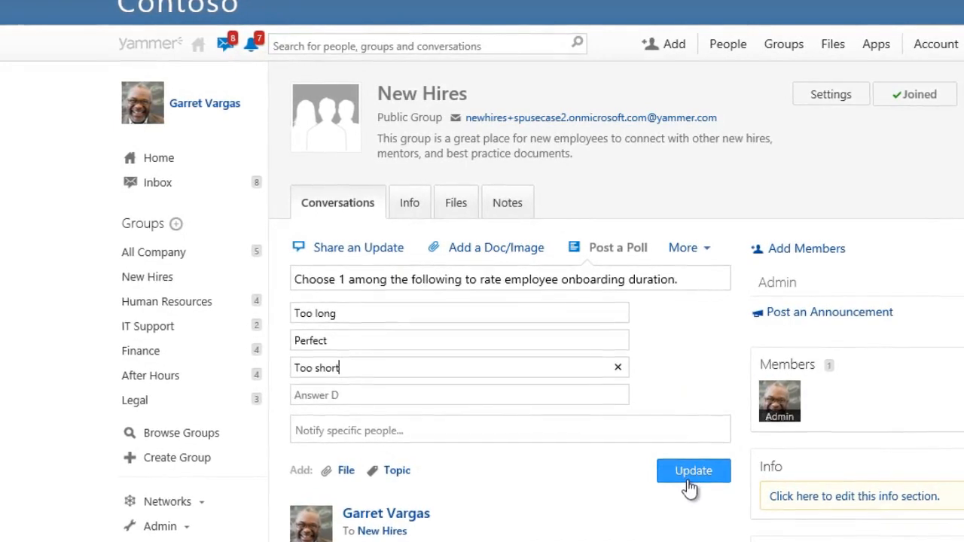
click(693, 470)
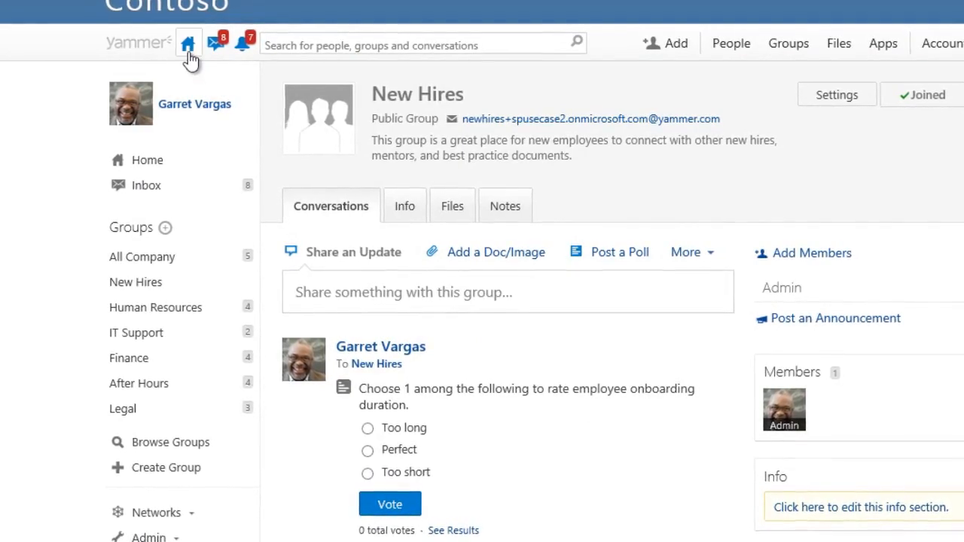
From the home feed, start an event titled 'Company-wide meeting to welcome new hires'
click(189, 43)
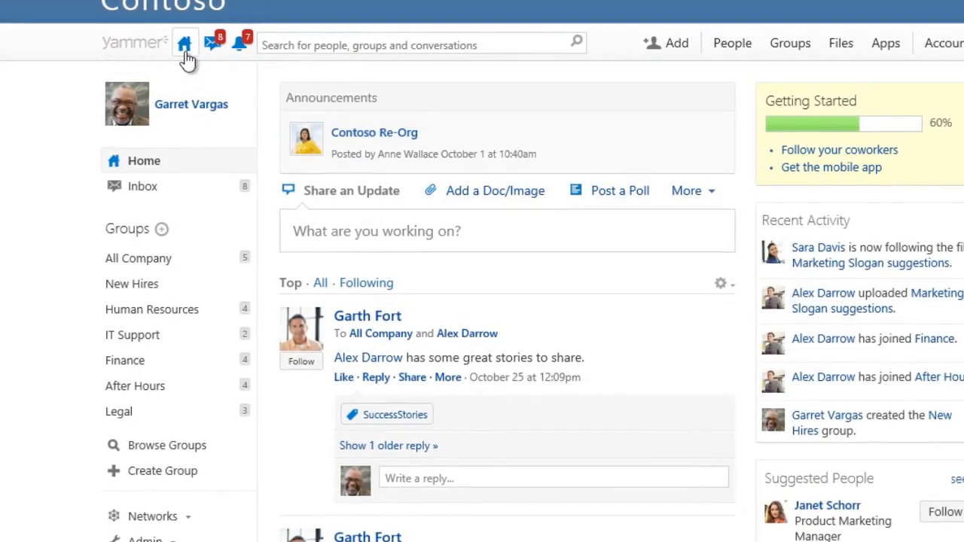
click(686, 190)
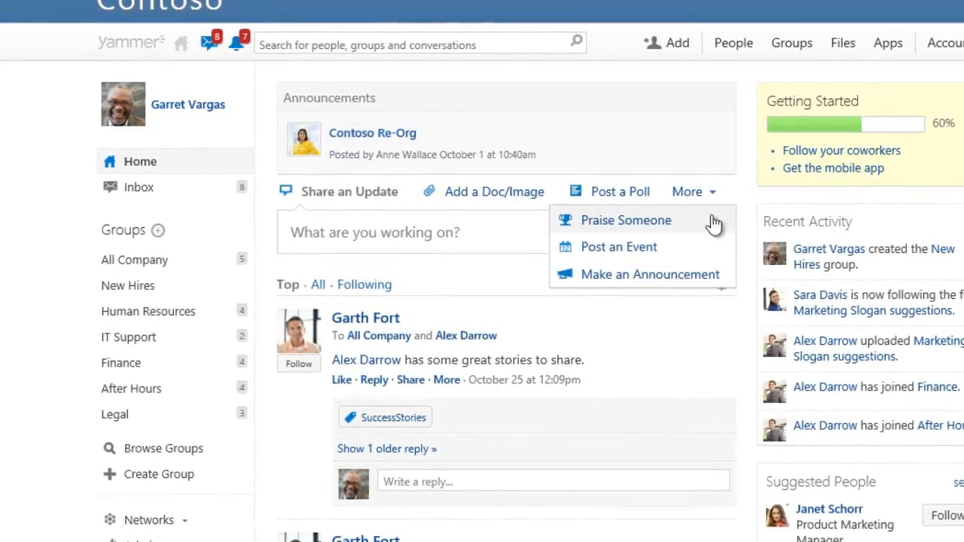
click(619, 247)
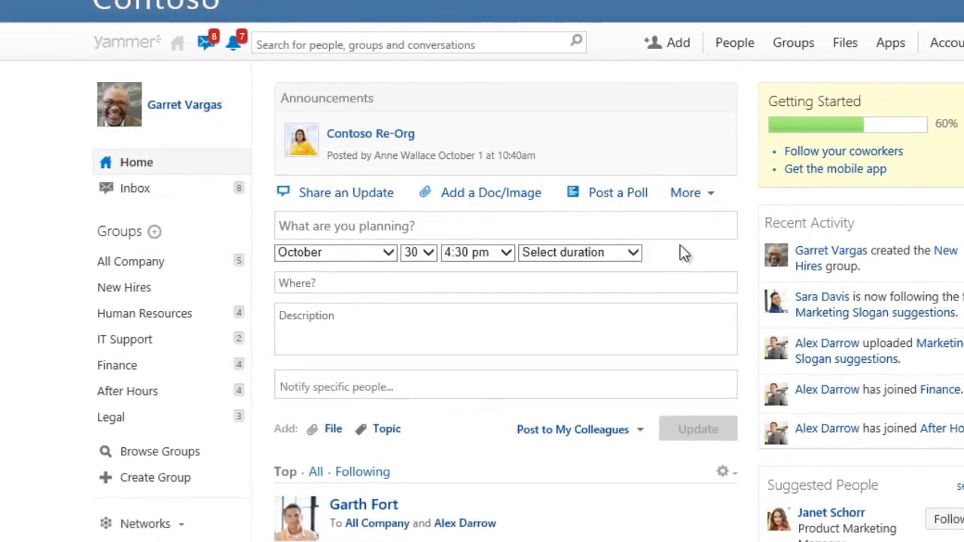
text(Company-wide)
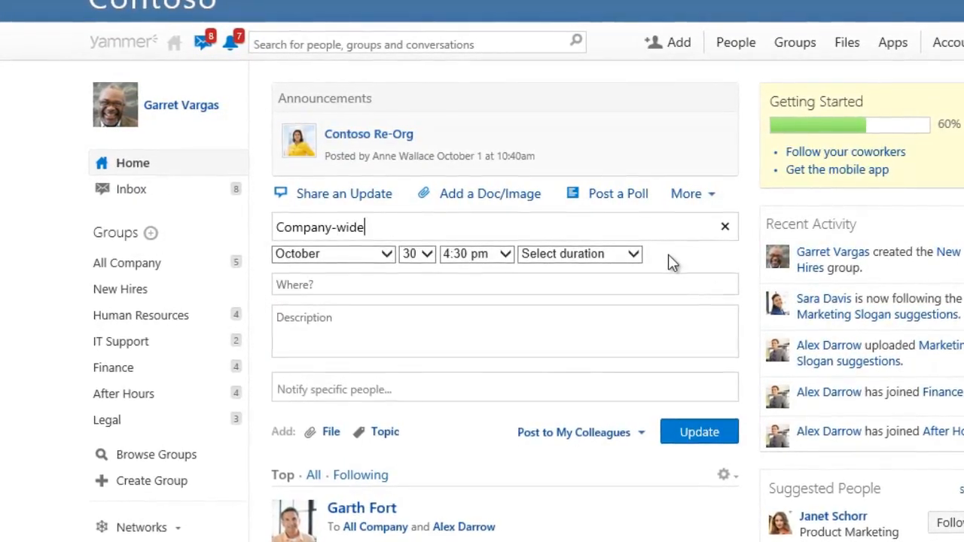
text(meeting to welcome new hires)
click(505, 285)
text(Main Campus auditorium)
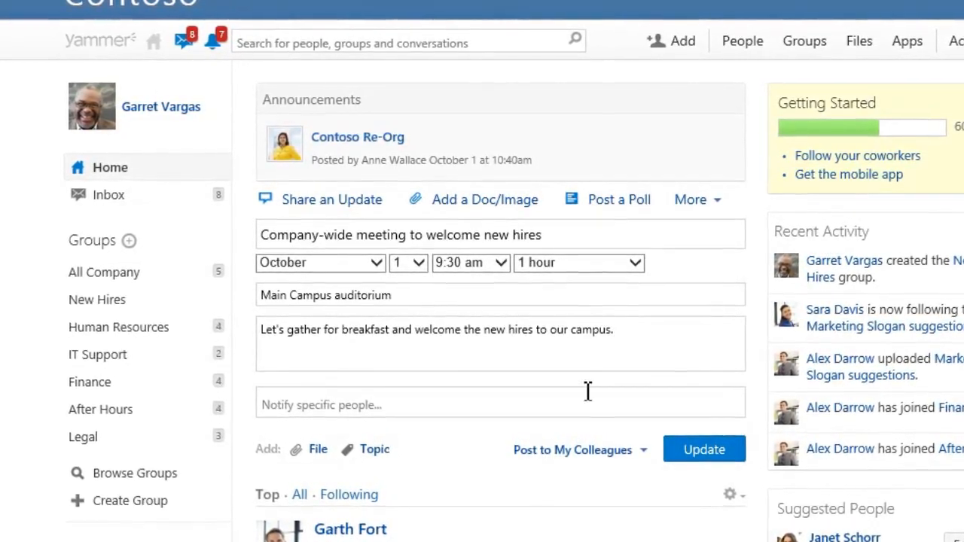
Notify the web marketing and product marketing managers and post the October 1, 9:30 am Main Campus auditorium event
text(ga)
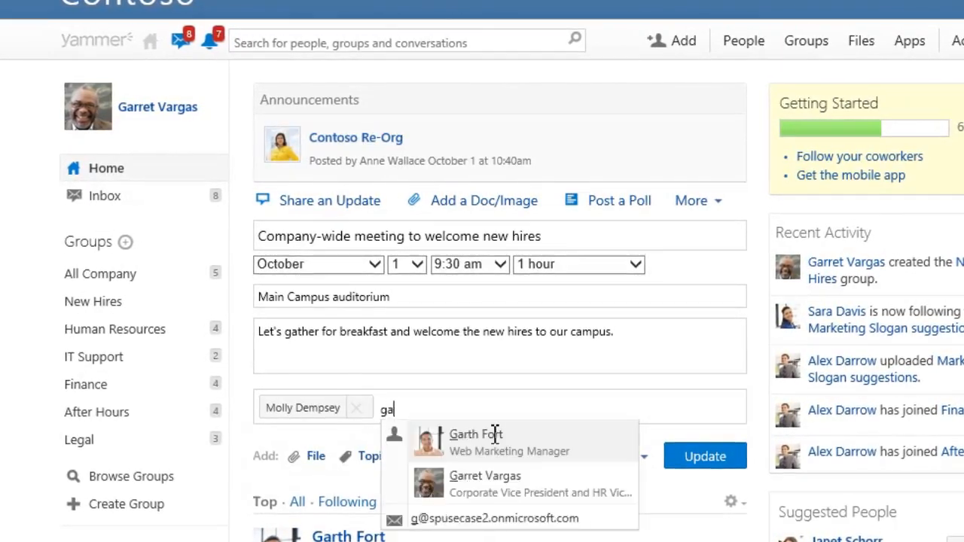
click(476, 434)
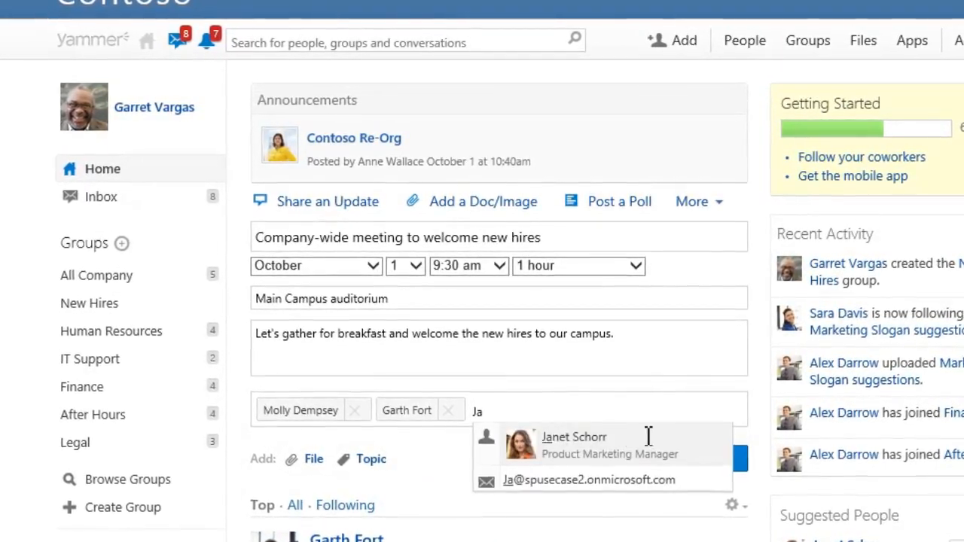
click(574, 437)
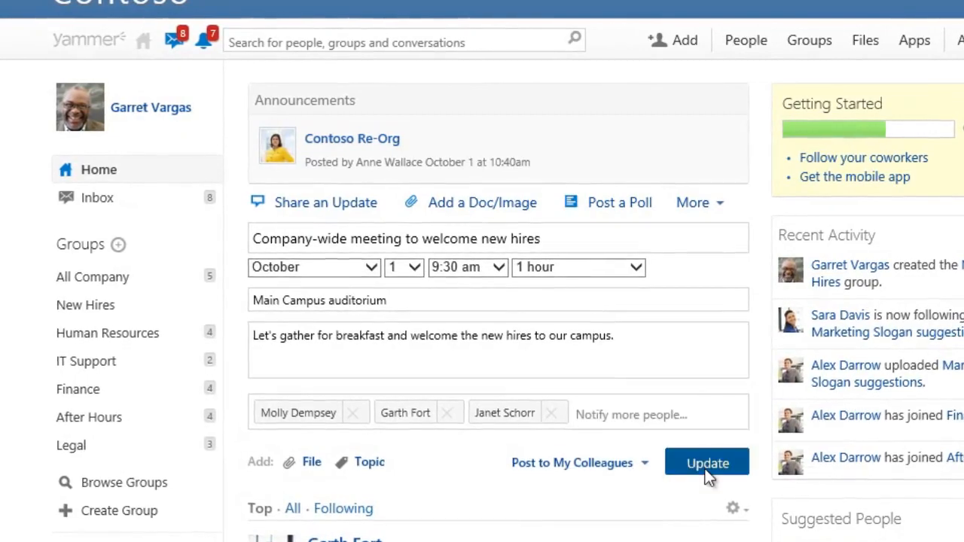
click(706, 461)
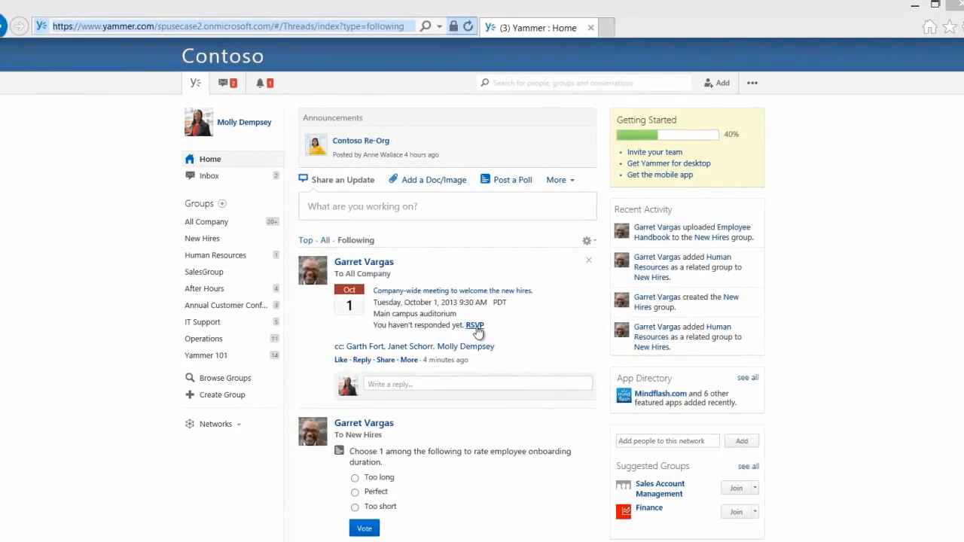
RSVP 'Yes, I'm attending' to the company-wide new-hire welcome meeting
click(476, 325)
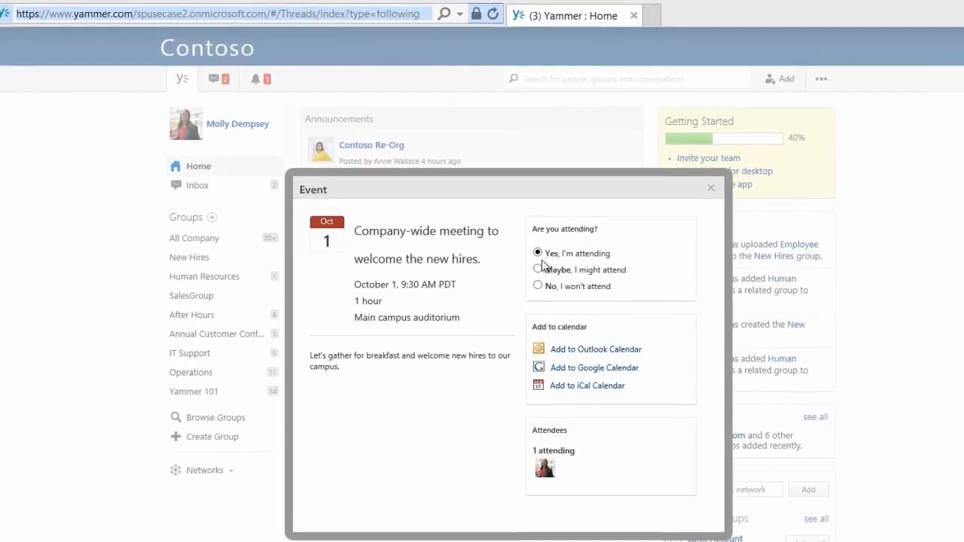
click(588, 386)
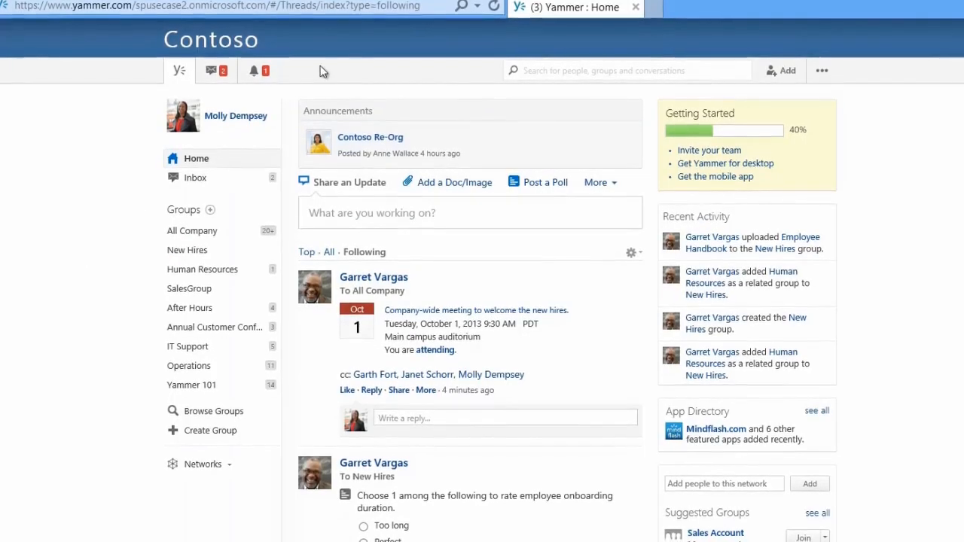
From the notifications bell, go to the New Hires group Molly was added to
click(256, 71)
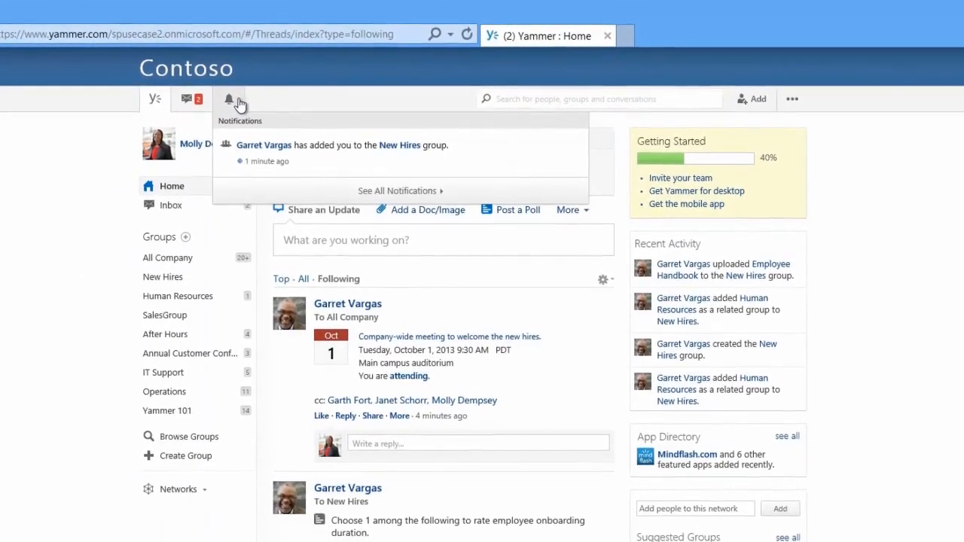
mouse_move(399, 142)
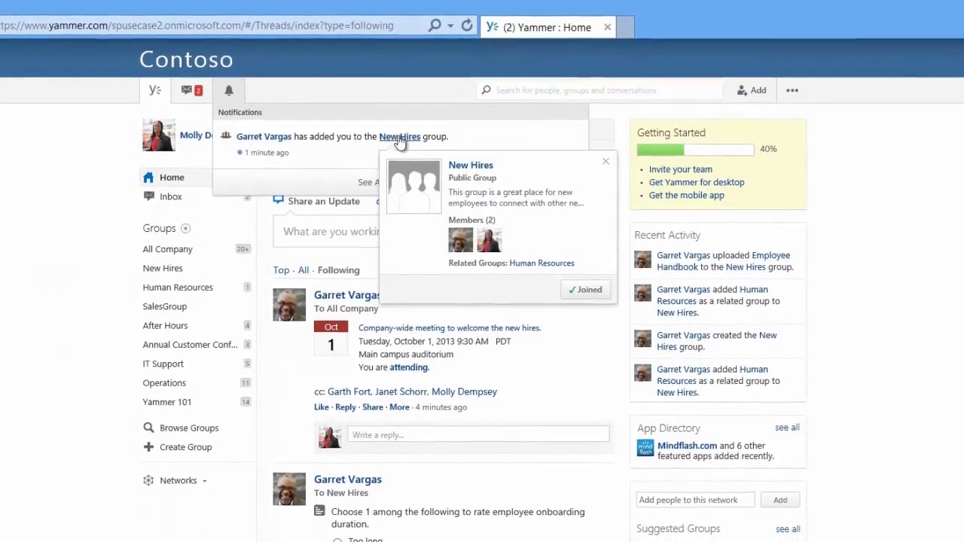
click(401, 136)
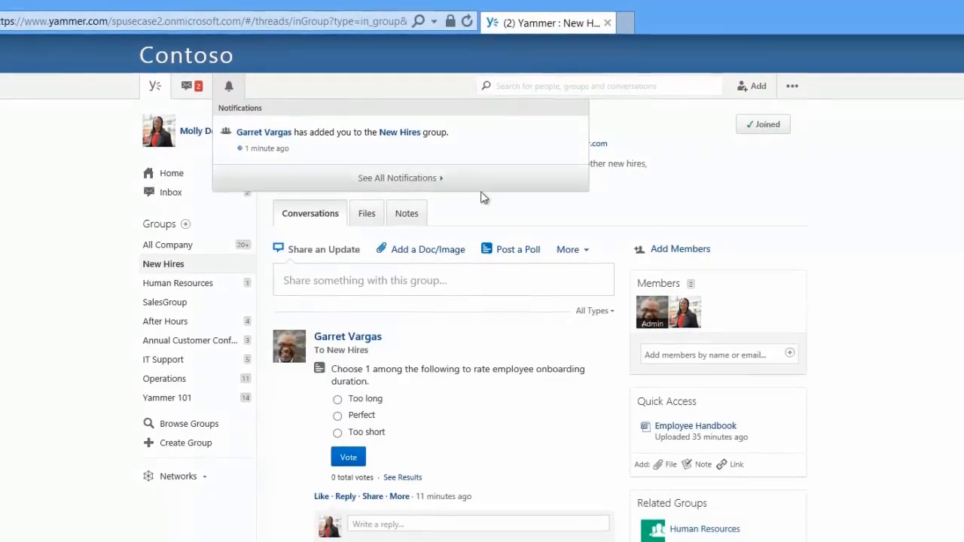
click(484, 197)
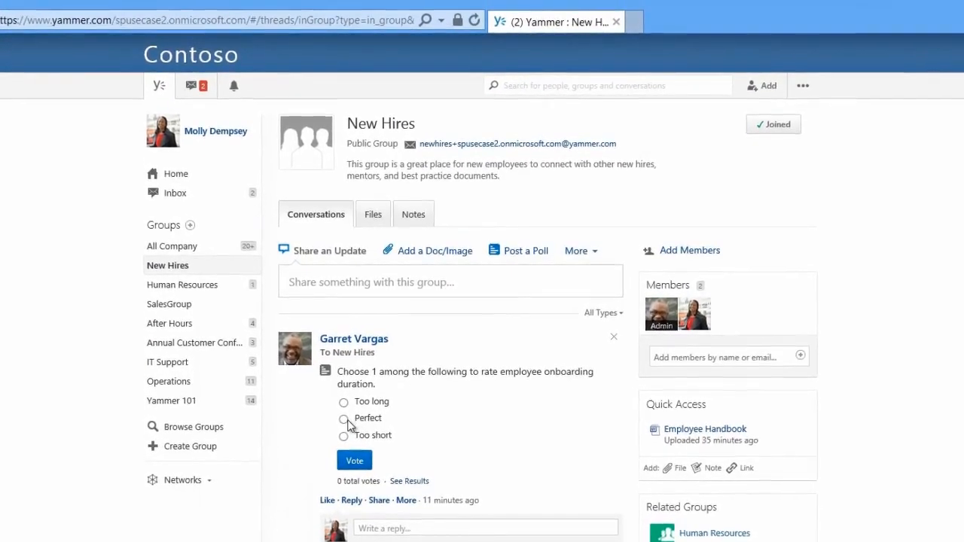
Vote Perfect on the onboarding duration poll and return to the home feed
click(342, 419)
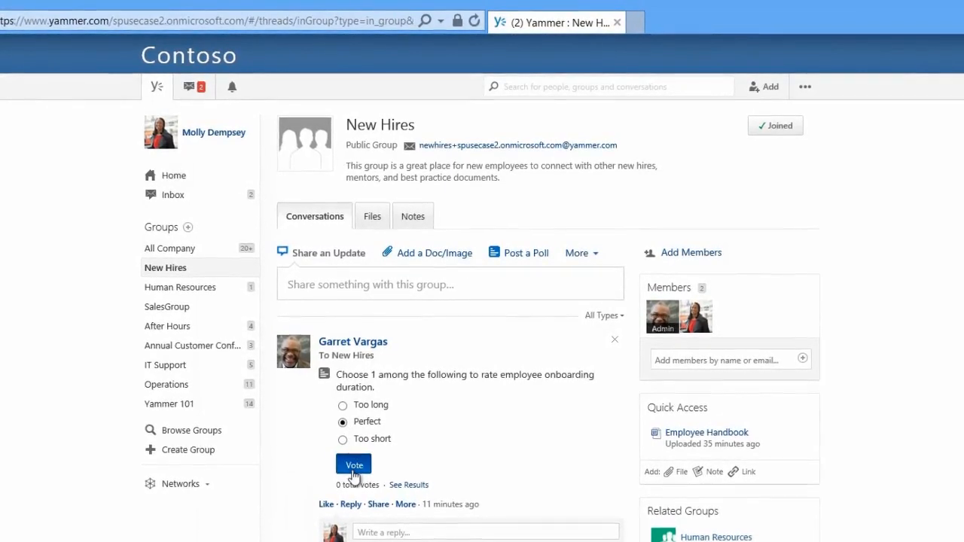
click(353, 464)
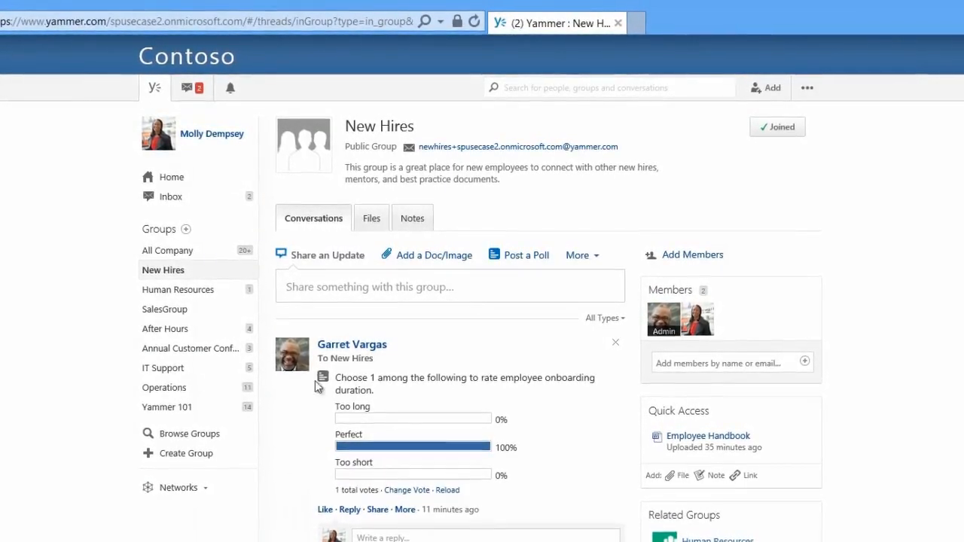
click(172, 178)
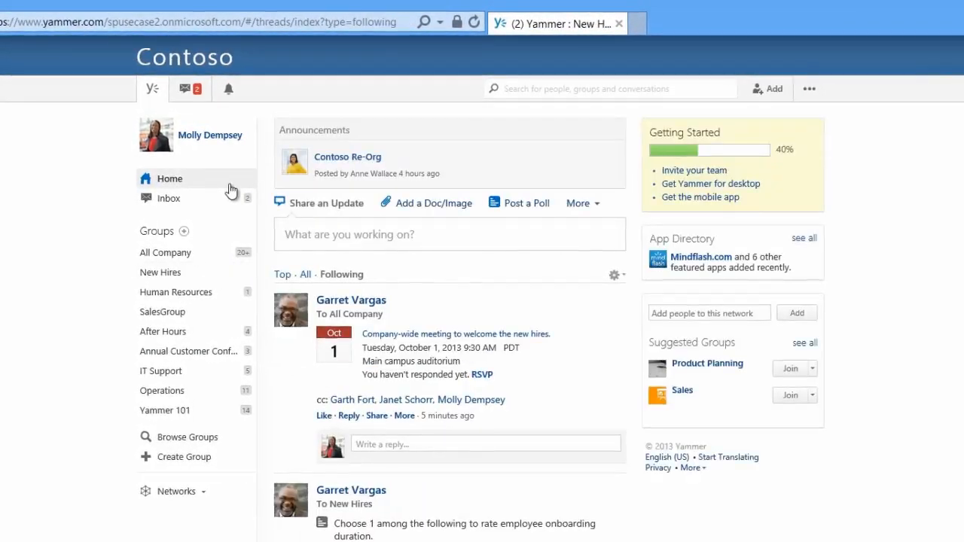
click(169, 179)
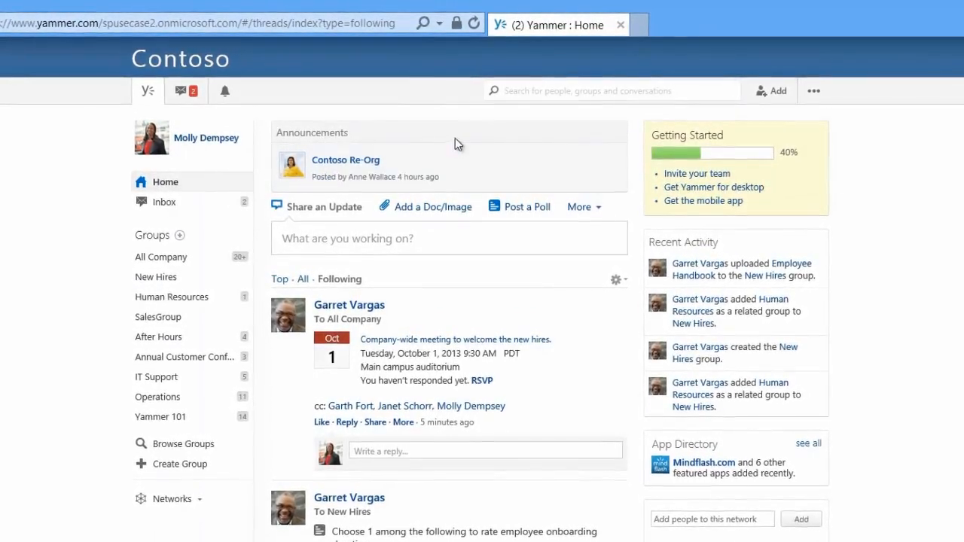
Search for Marketing, filter results to groups, and join the Marketing group
text(Marketing)
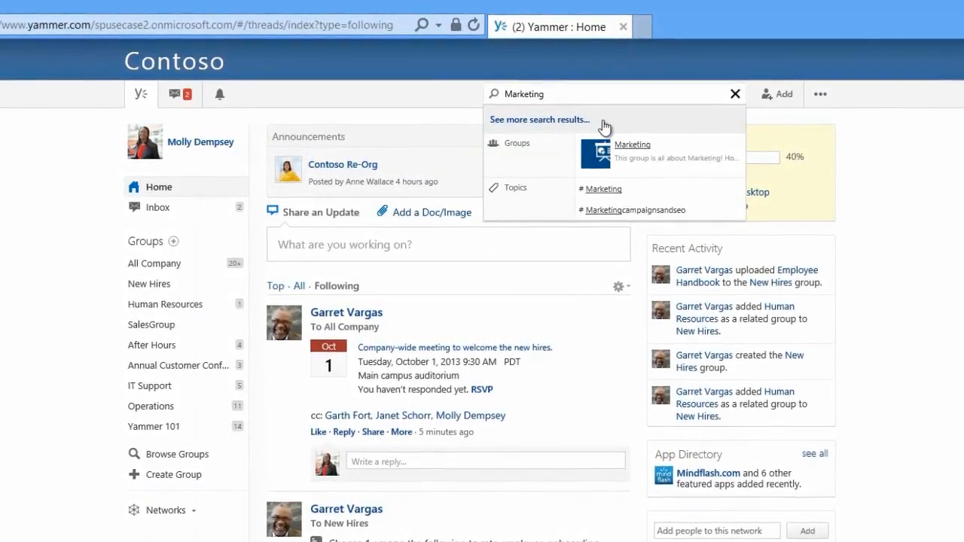
click(539, 119)
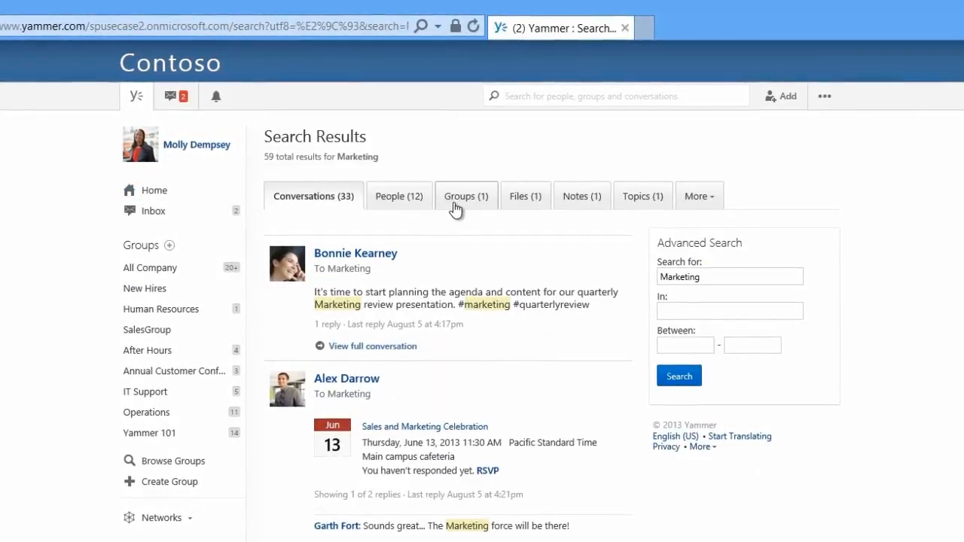
click(464, 196)
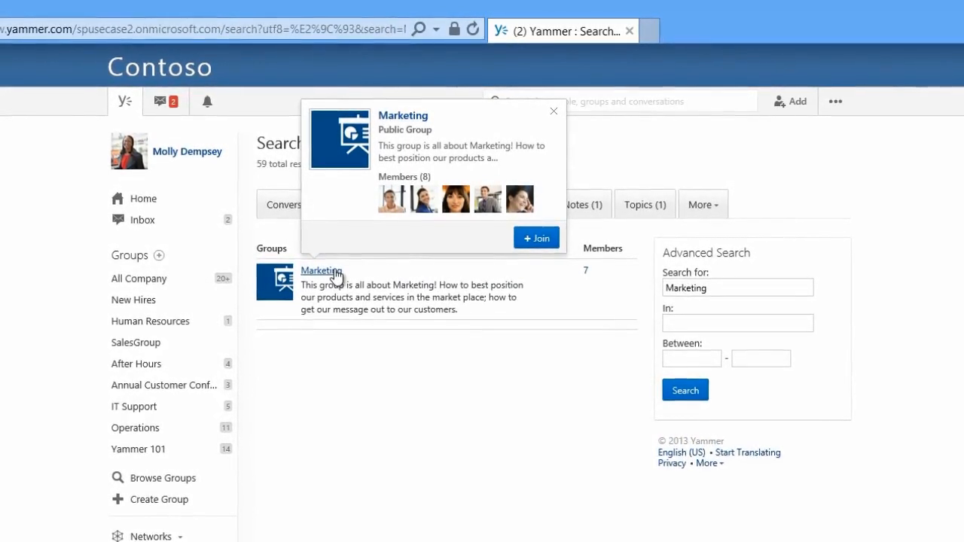
mouse_move(537, 241)
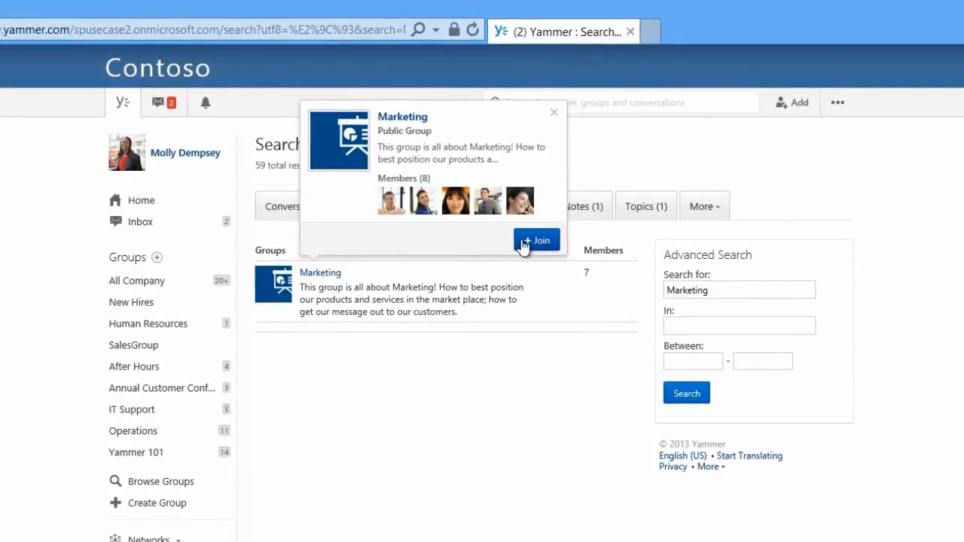
click(533, 241)
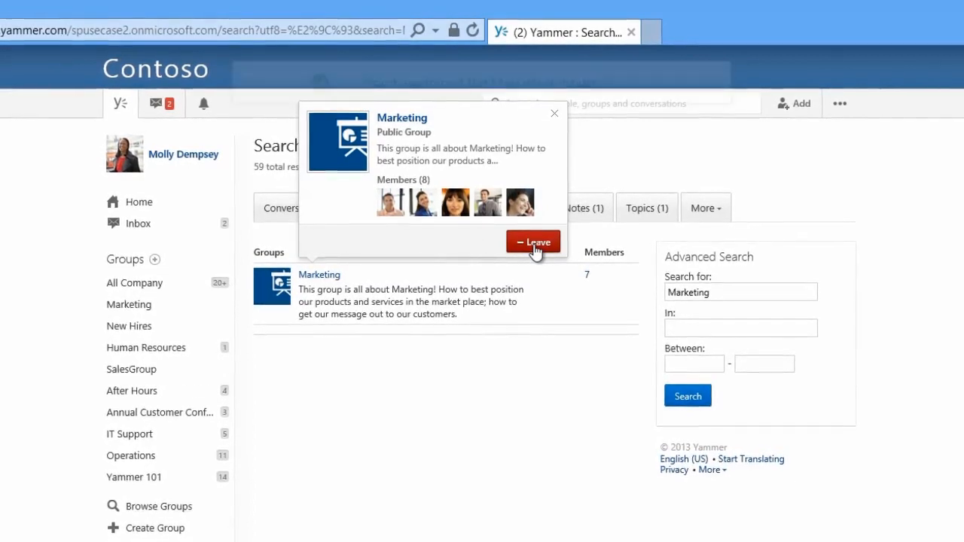
click(534, 241)
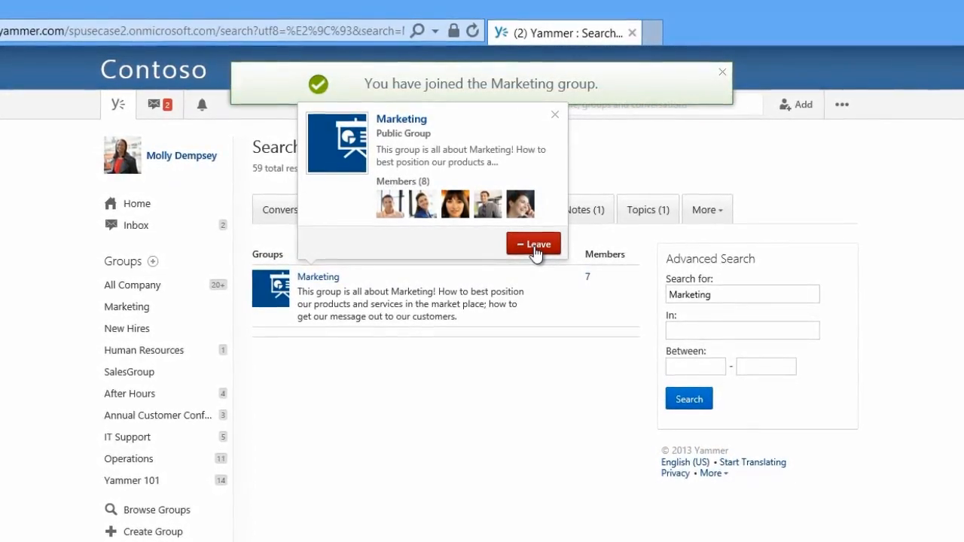